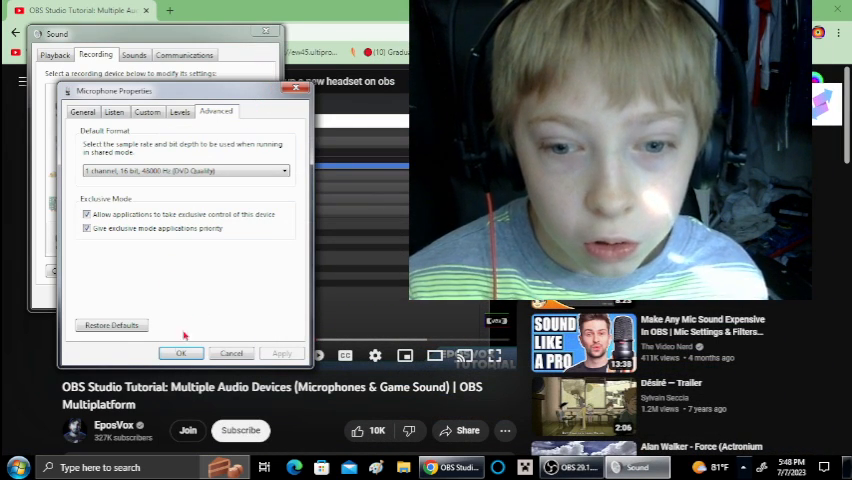
Step: Accept the microphone properties and close the Sound dialog with OK
{"action": "left_click", "coordinate": [181, 353]}
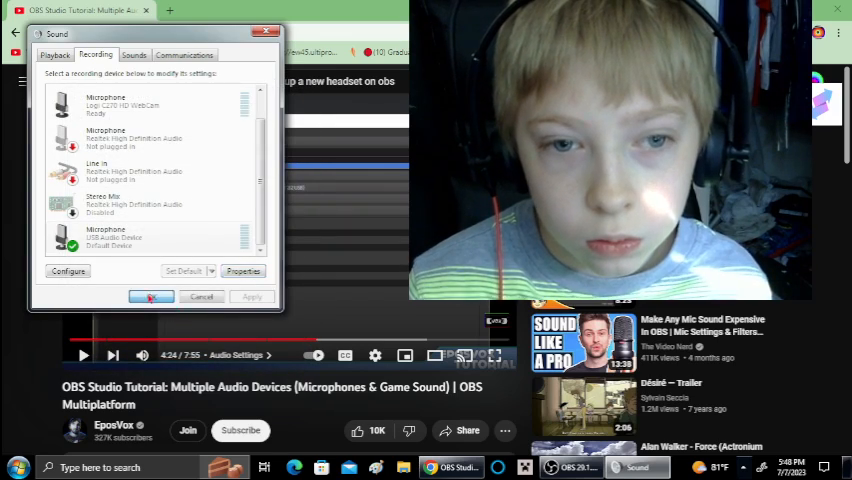
{"action": "left_click", "coordinate": [151, 296]}
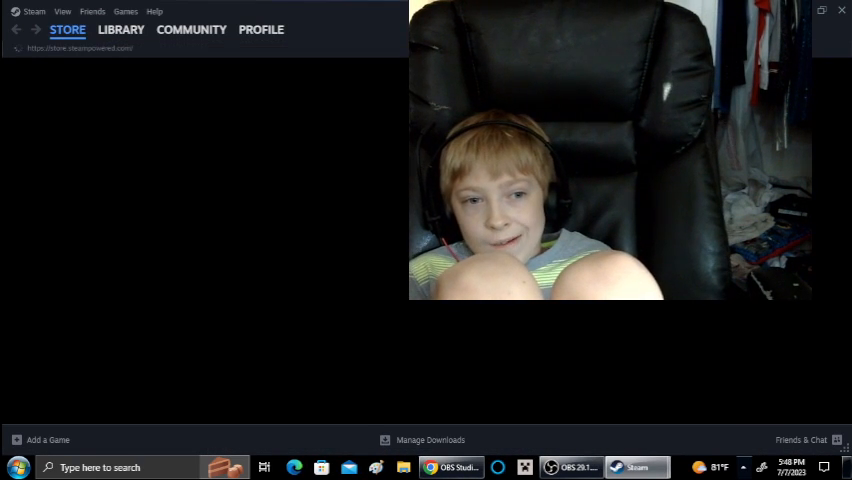
Step: In the Steam Library, select SEGA Mega Drive & Genesis Classics and press PLAY
{"action": "left_click", "coordinate": [67, 29]}
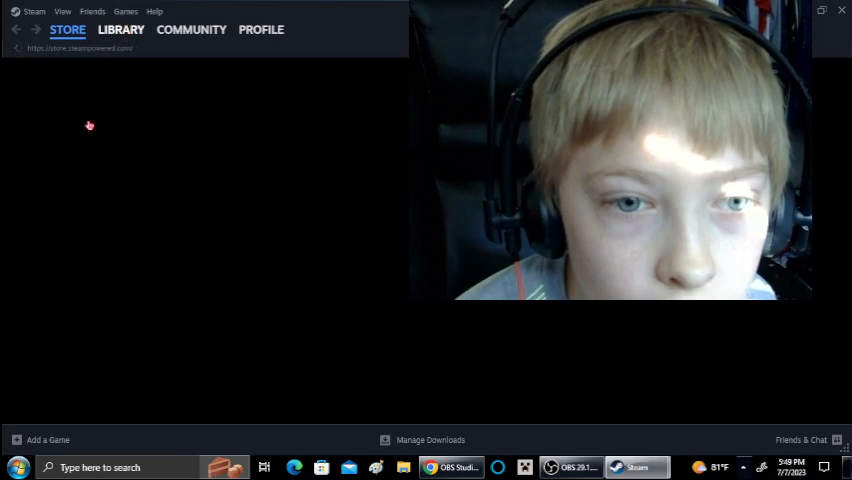
{"action": "left_click", "coordinate": [120, 29]}
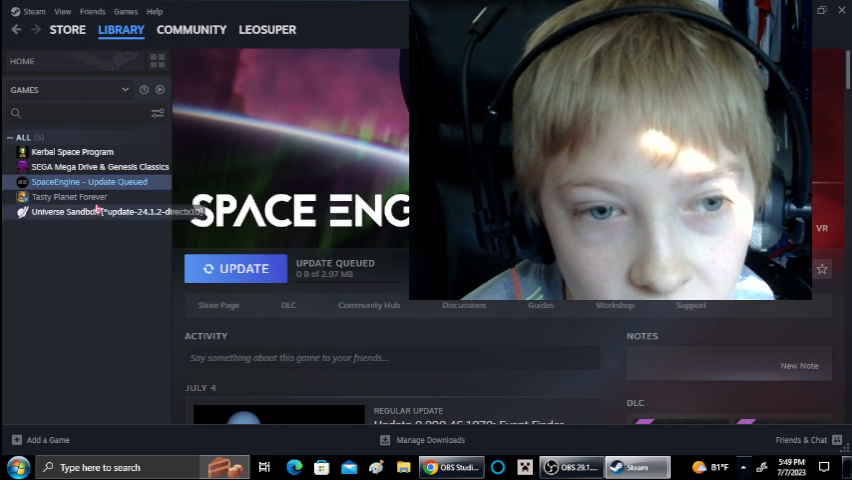
{"action": "left_click", "coordinate": [95, 166]}
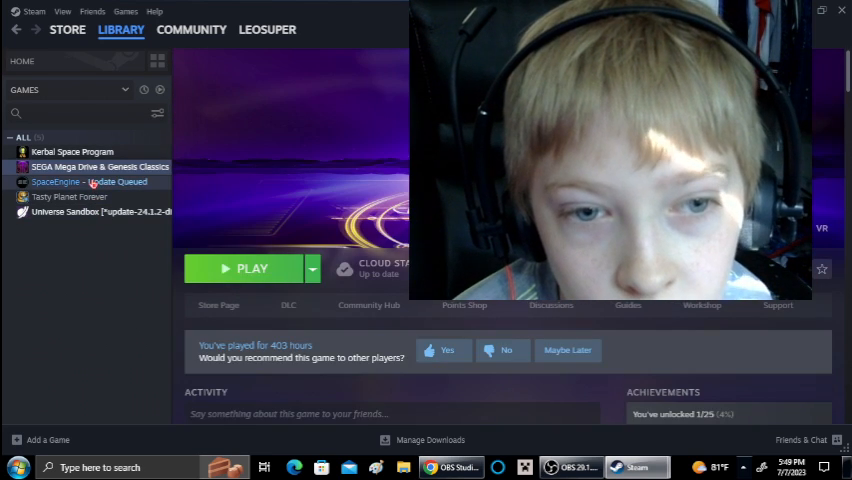
{"action": "left_click", "coordinate": [90, 181]}
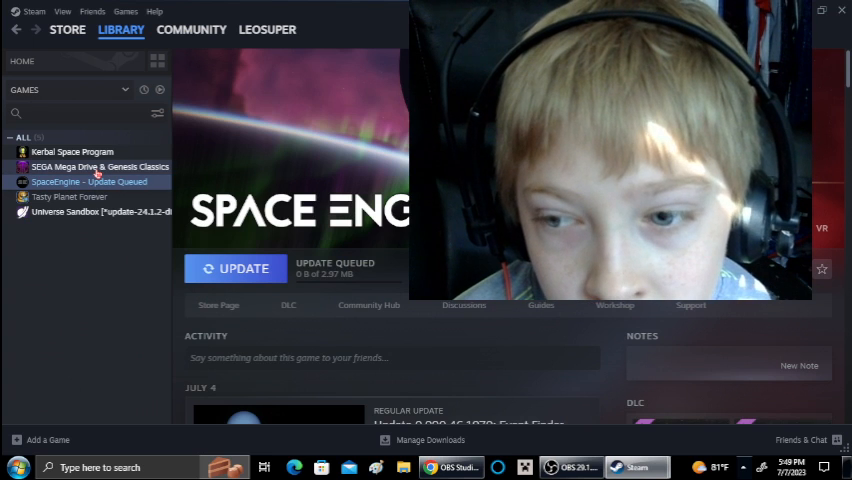
{"action": "left_click", "coordinate": [104, 166]}
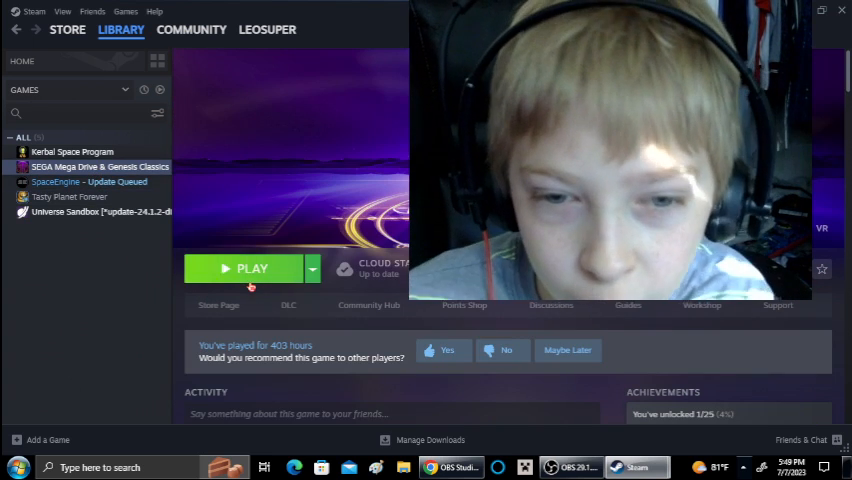
{"action": "left_click", "coordinate": [247, 268]}
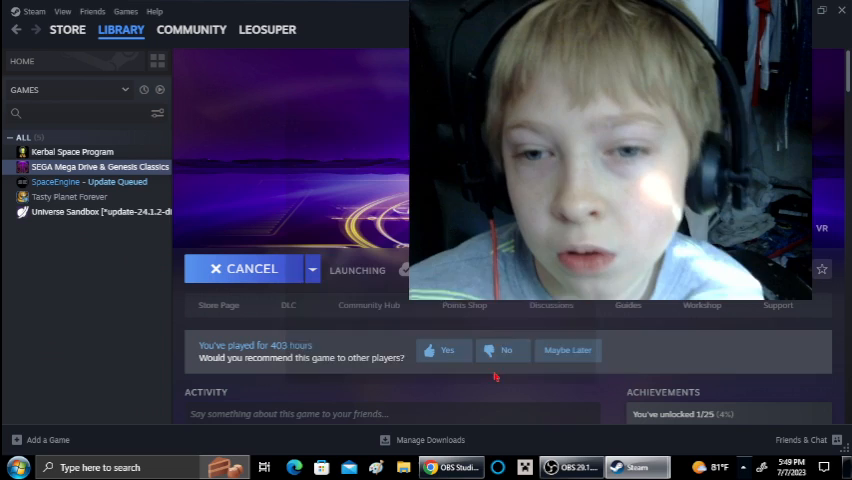